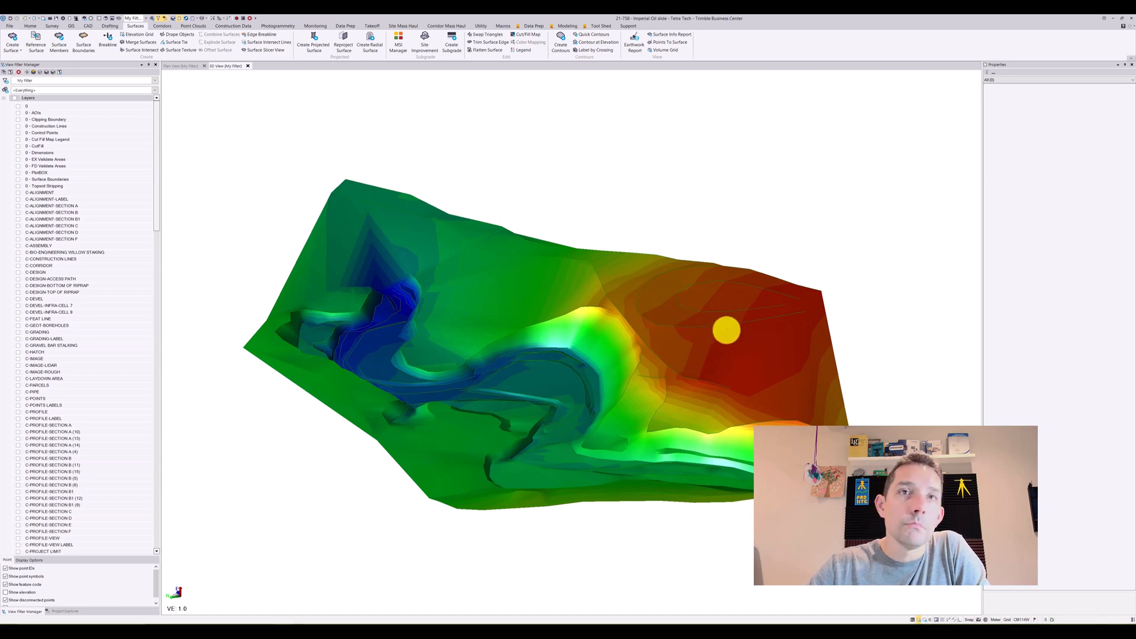
mouse_move(414, 279)
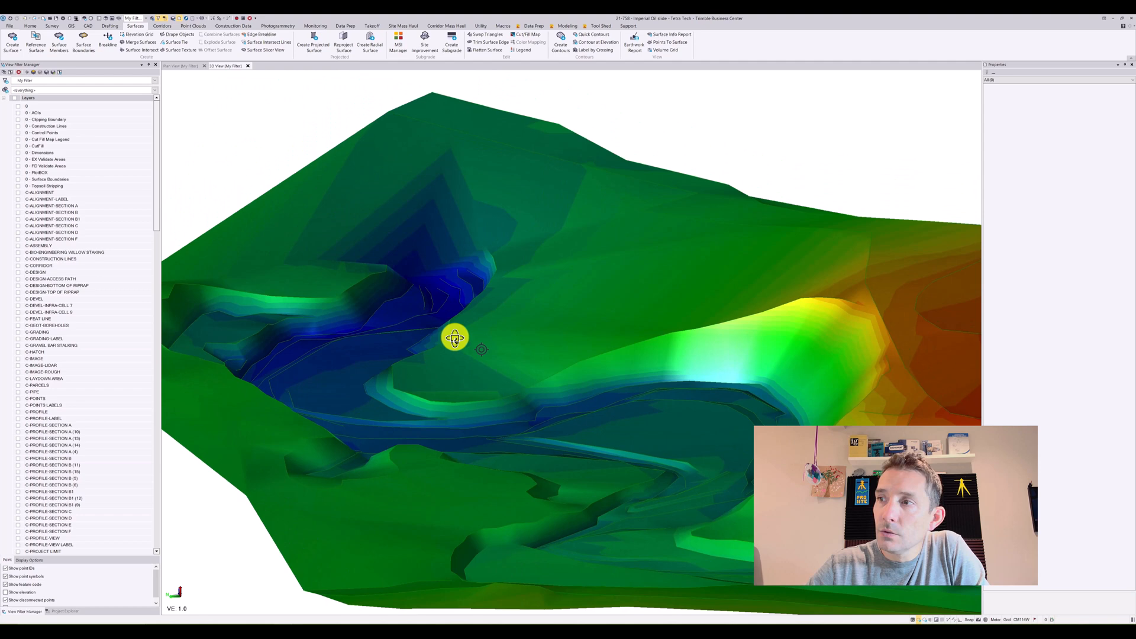
- Turn on slope arrows for the Original ground surface in the 3D view after orbiting it
left_click_drag(454, 337, 744, 377)
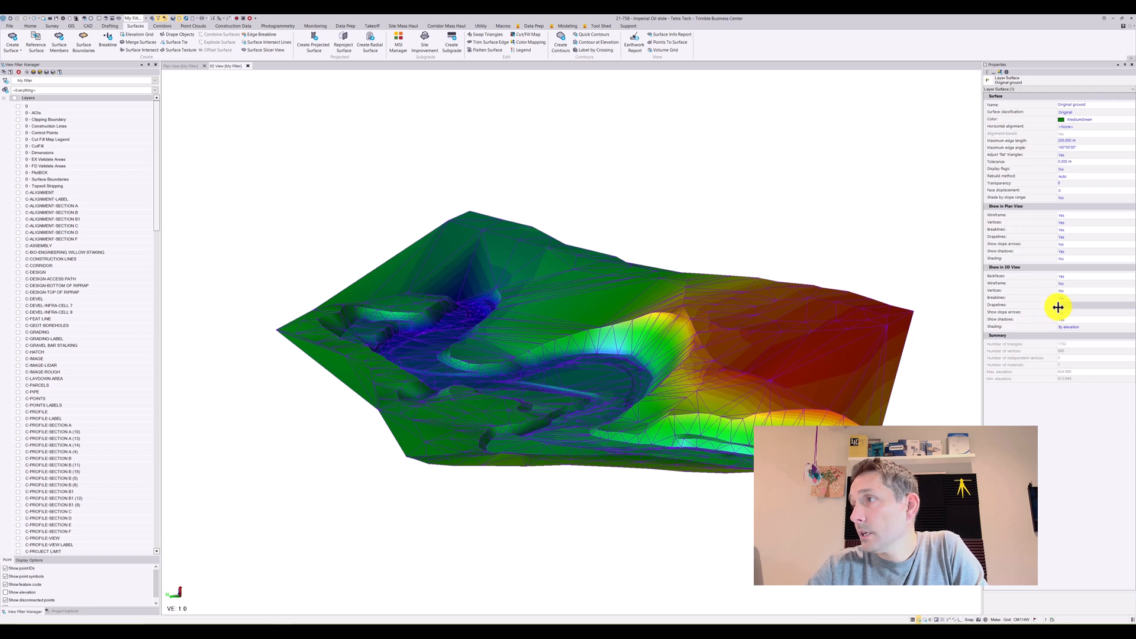
left_click(1090, 304)
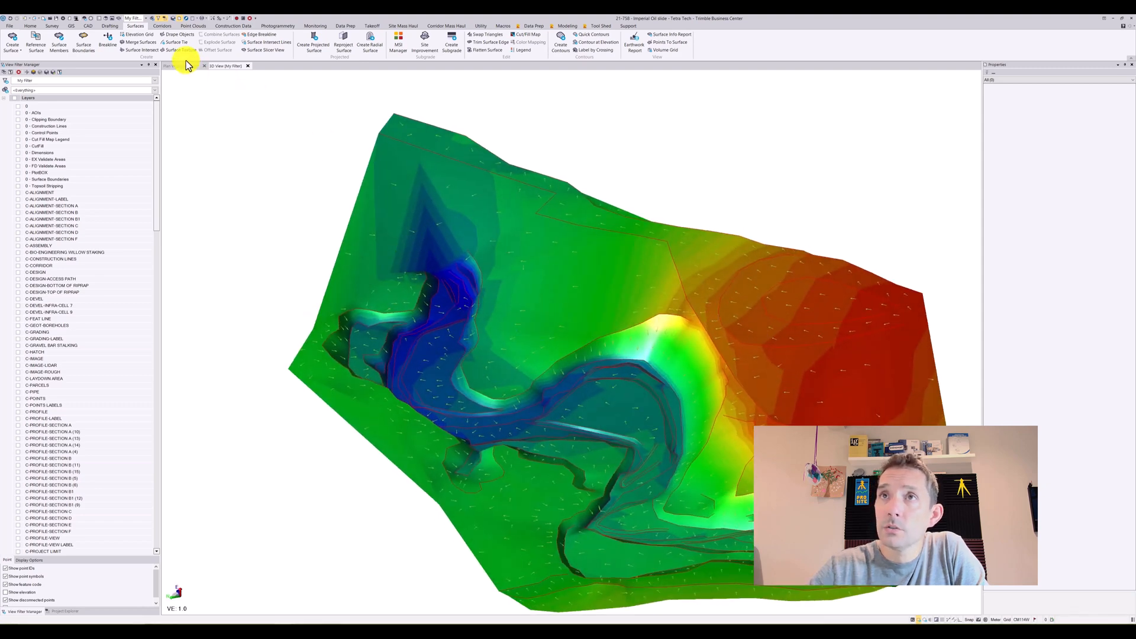
- Switch to Plan View and turn on slope arrows inside the surface triangles
left_click(180, 66)
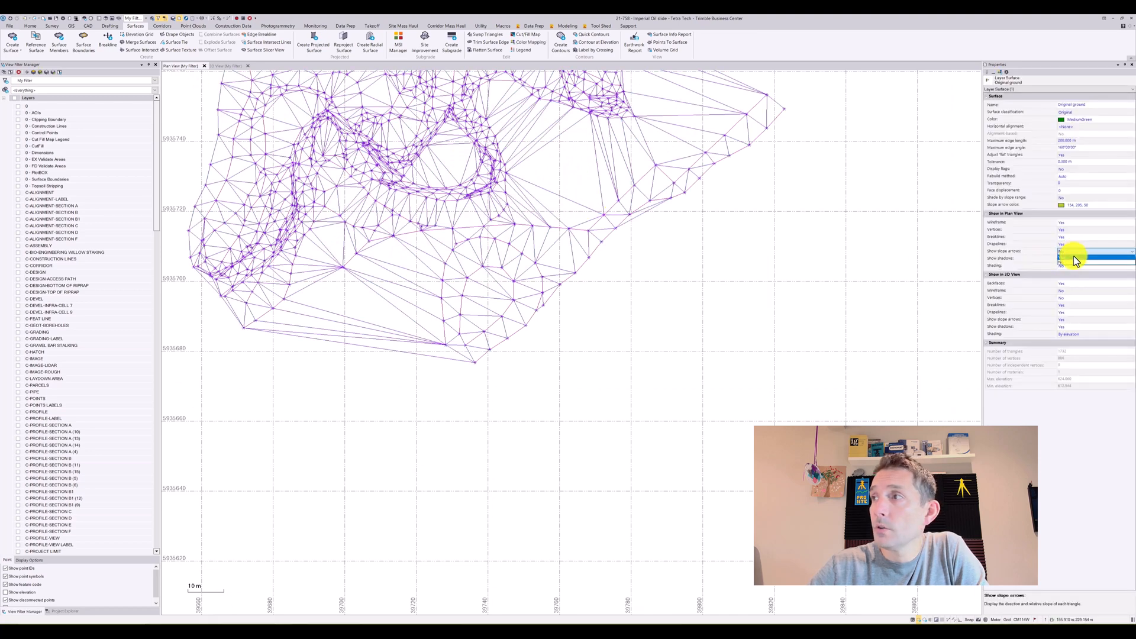
left_click(1087, 251)
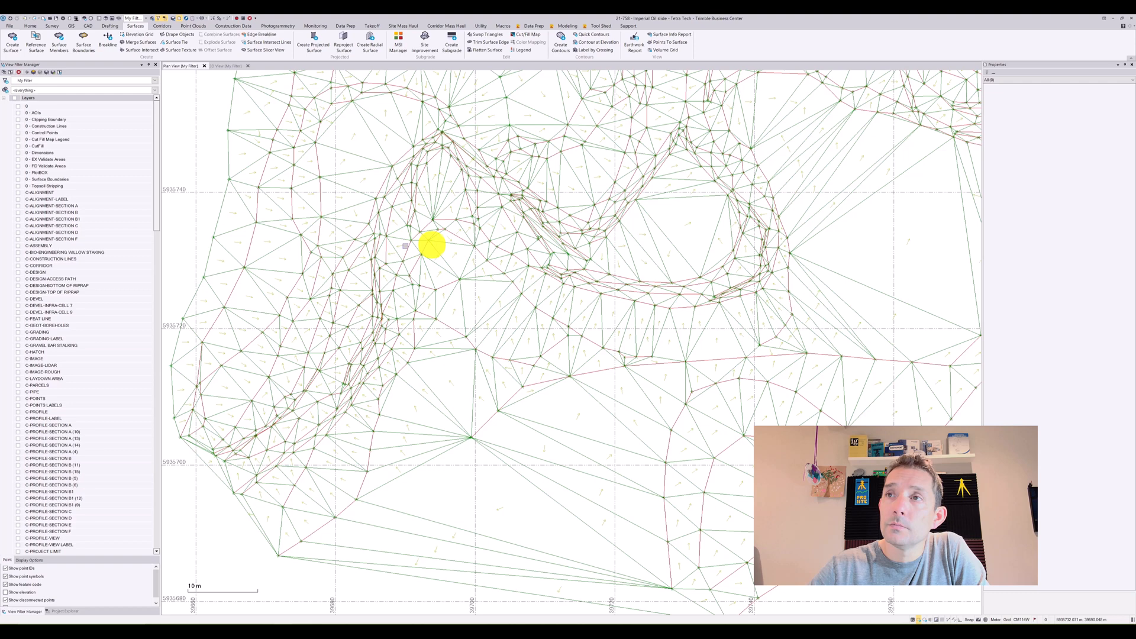
mouse_move(616, 246)
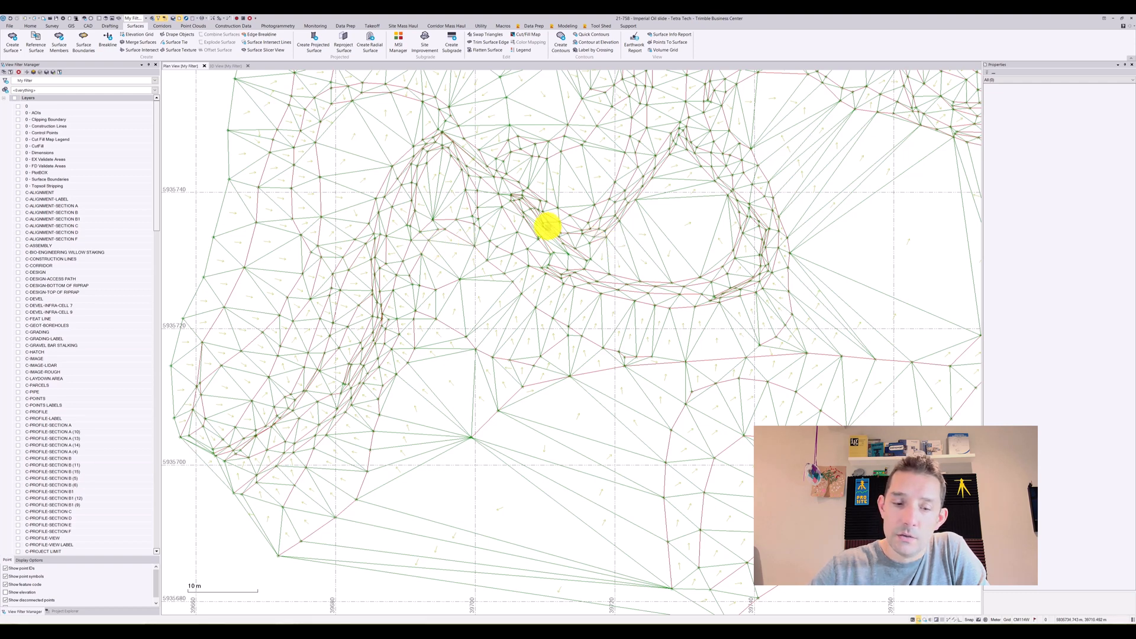
mouse_move(382, 141)
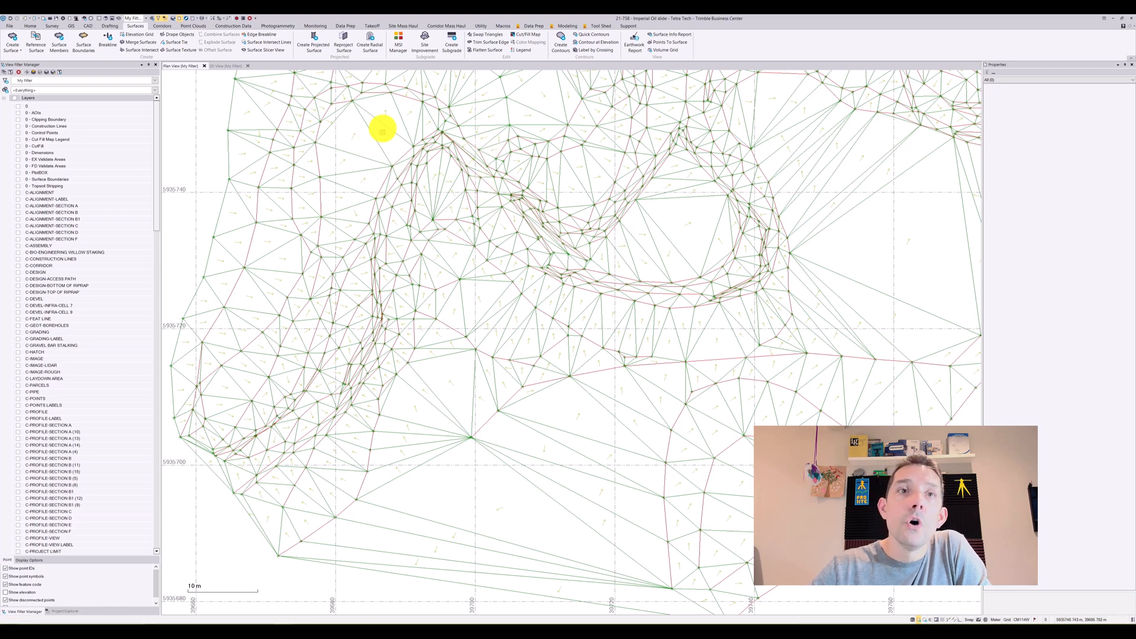
mouse_move(454, 173)
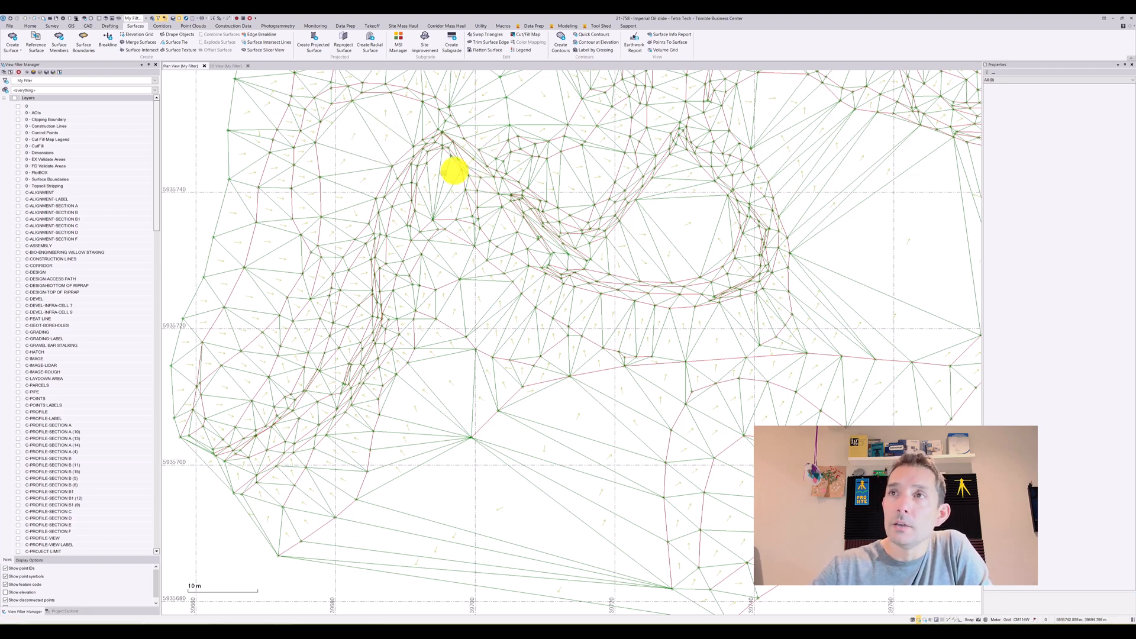
mouse_move(365, 122)
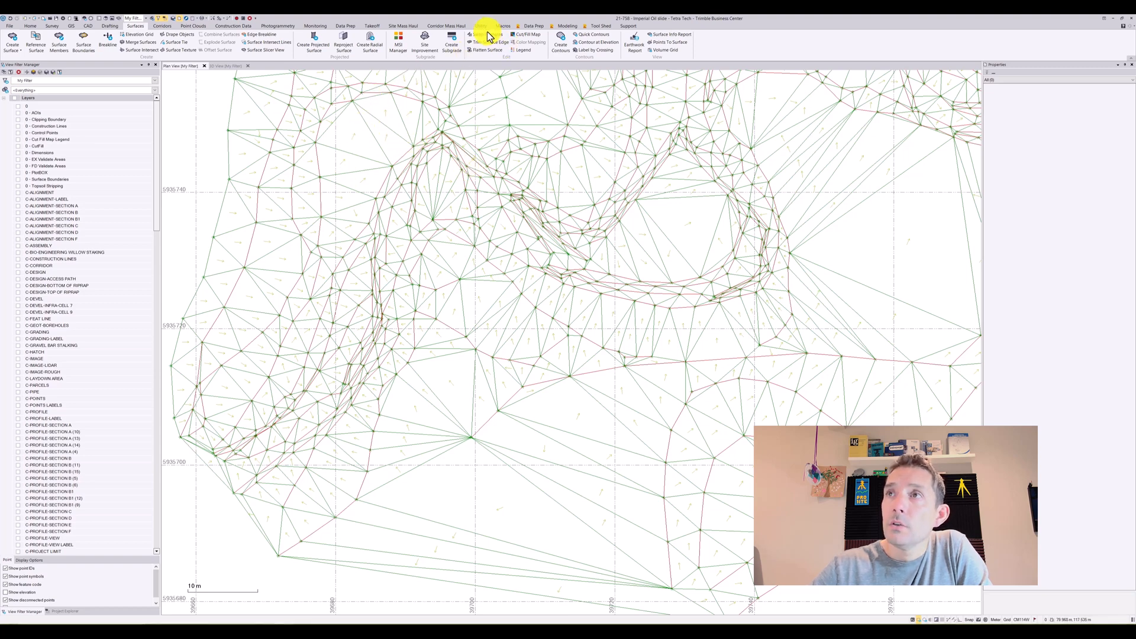
- Start Swap Triangles and pick a channel triangle to fill the Triangle to swap field
left_click(486, 34)
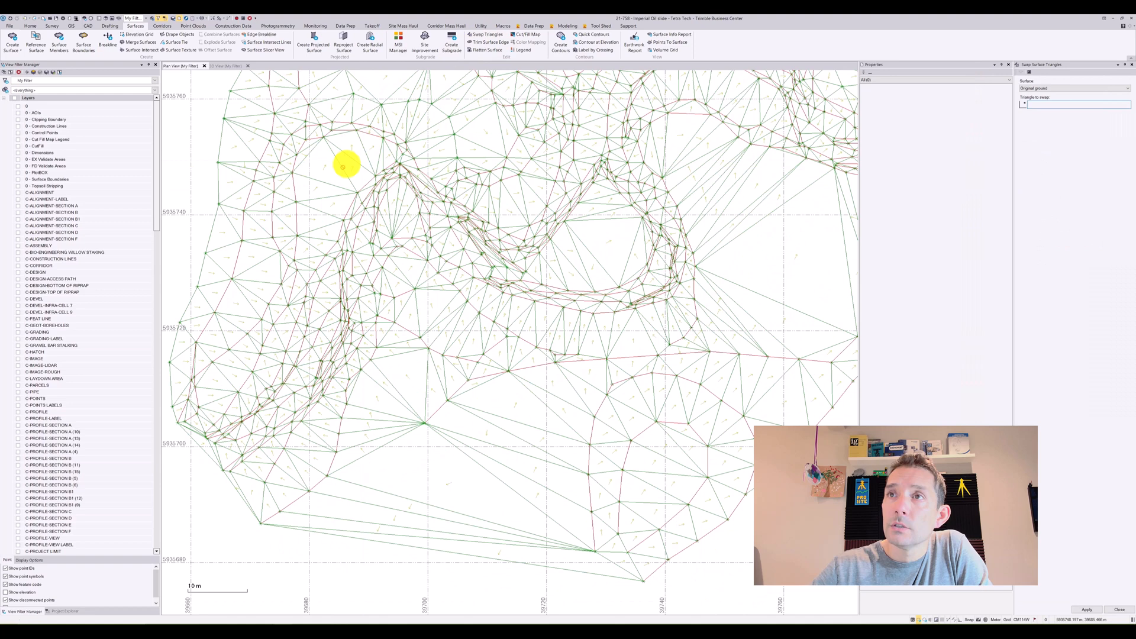
left_click(347, 178)
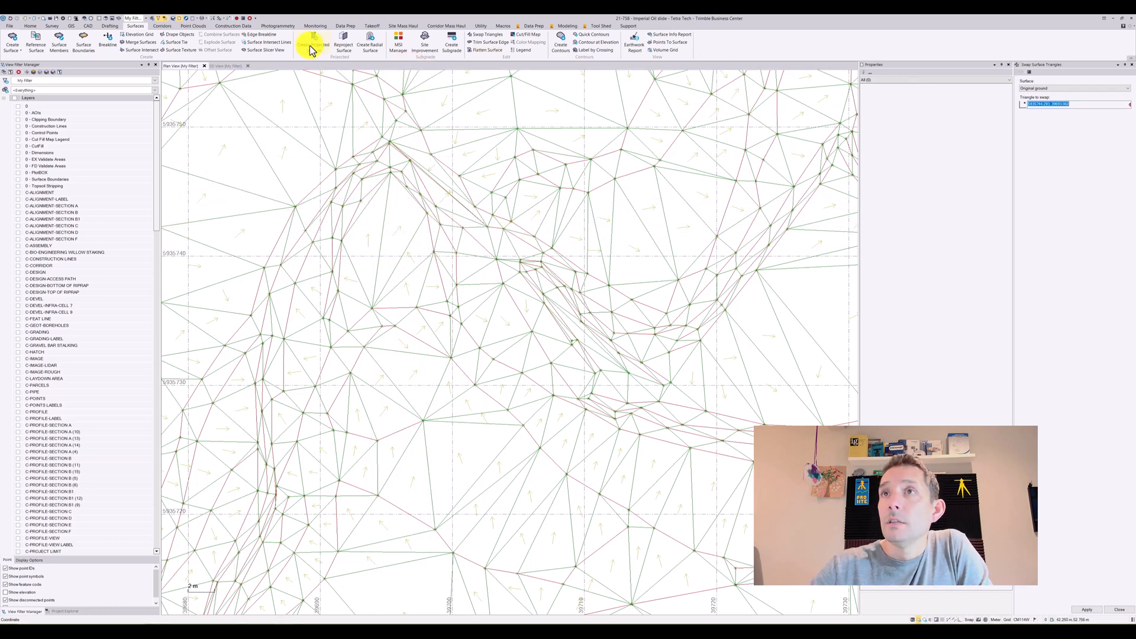
left_click(224, 66)
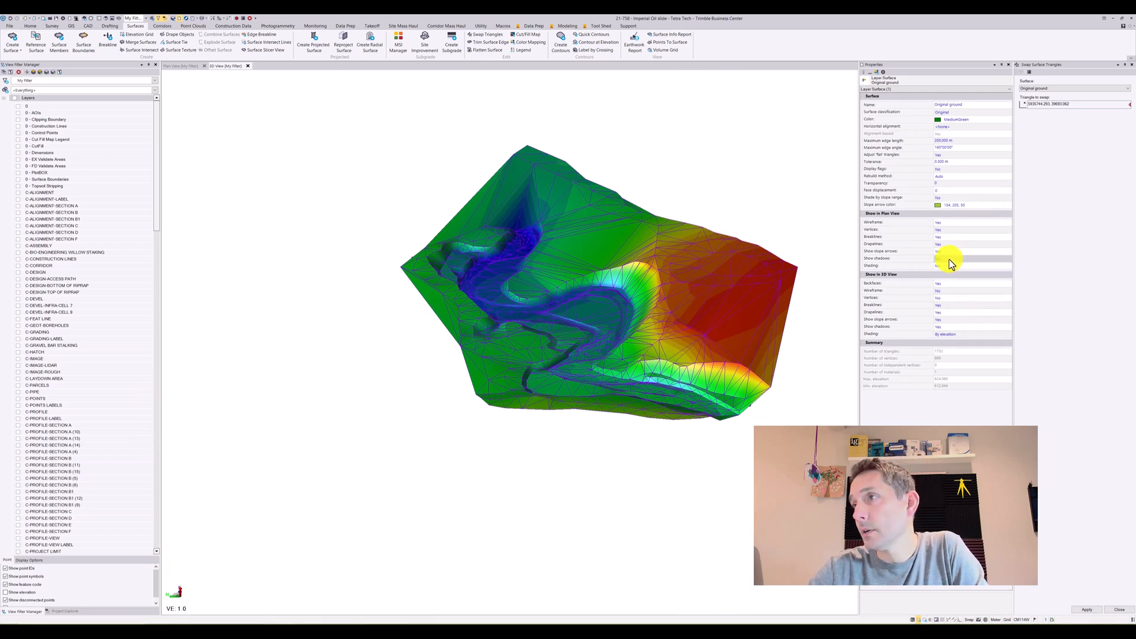
- Set 3D slope arrows to No while keeping shading By elevation
left_click(971, 259)
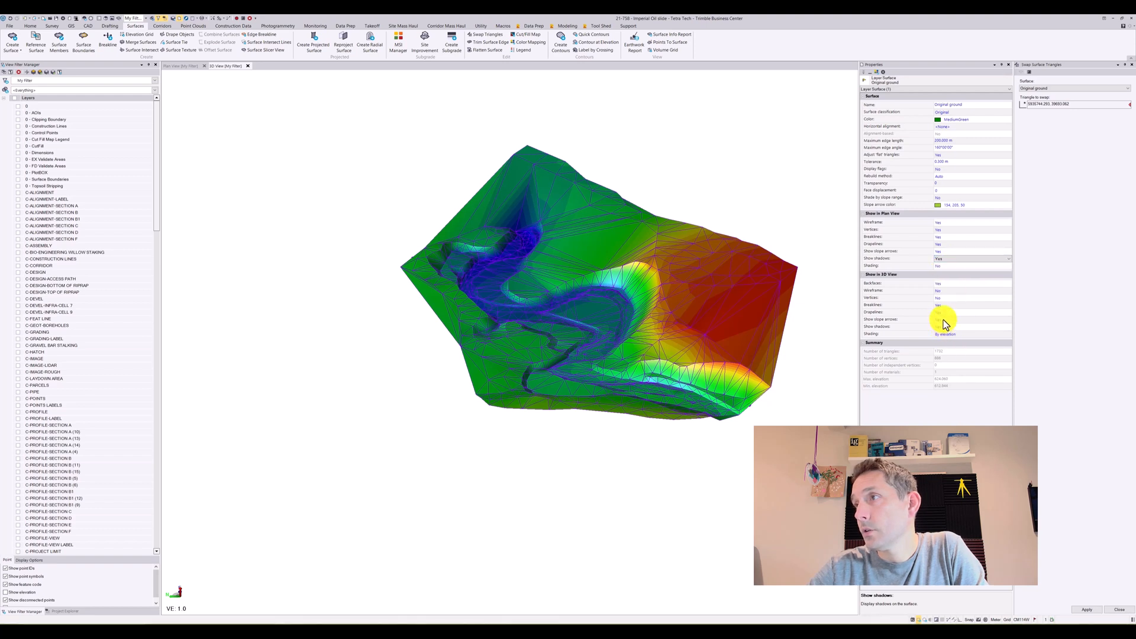
left_click(971, 320)
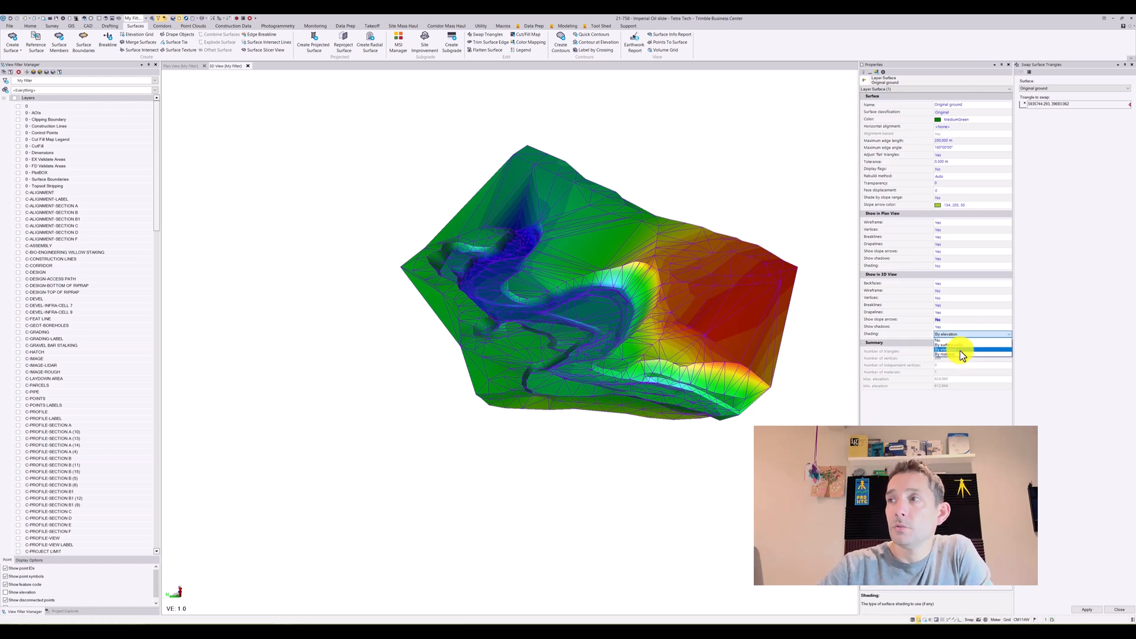
left_click(971, 352)
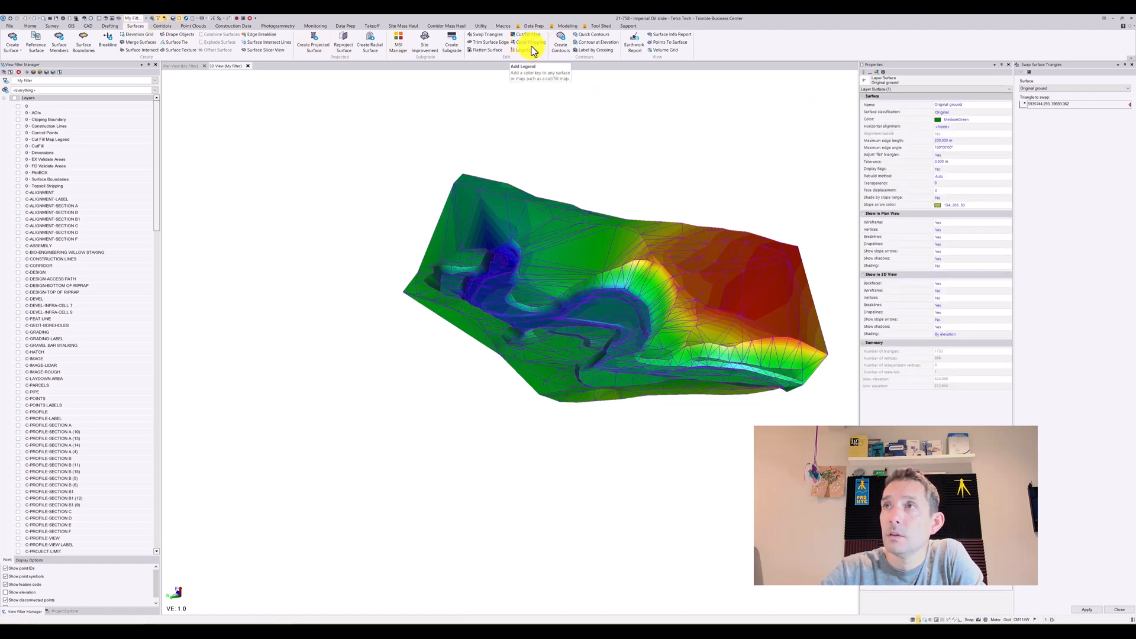
- Apply an evenly spaced elevation colour map to Original ground via Edit Color Mapping
left_click(530, 34)
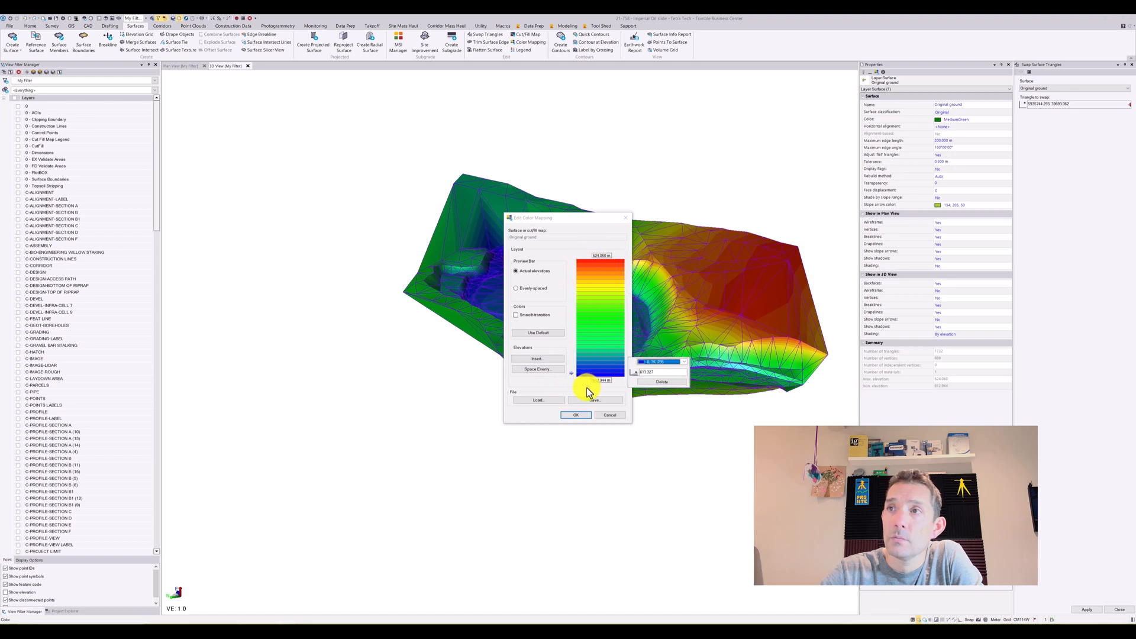
left_click(515, 289)
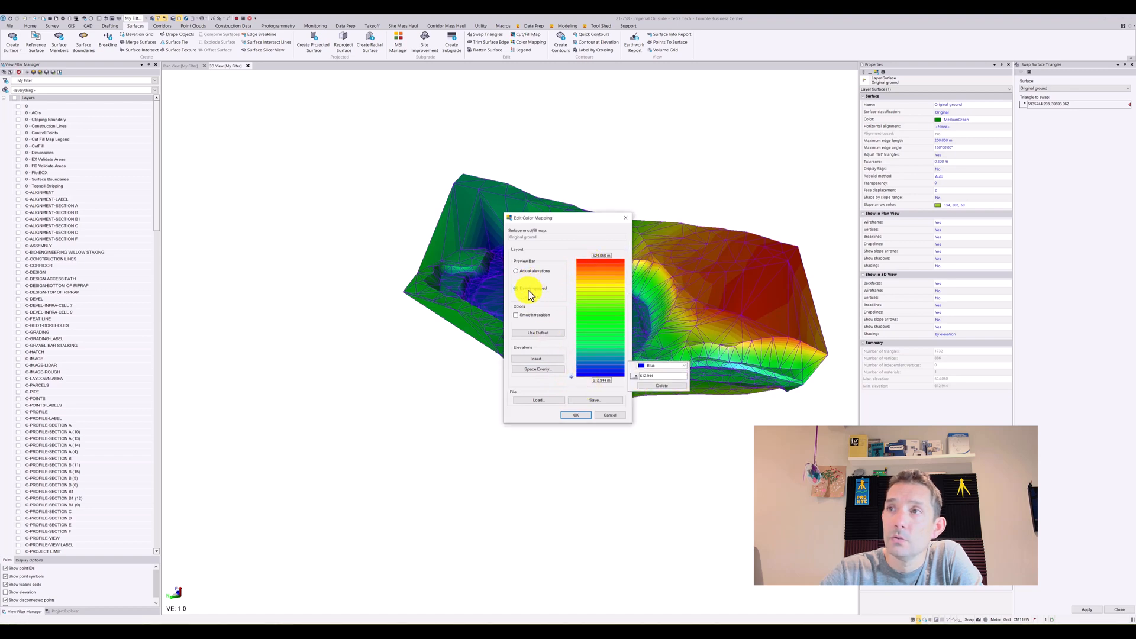
left_click(537, 369)
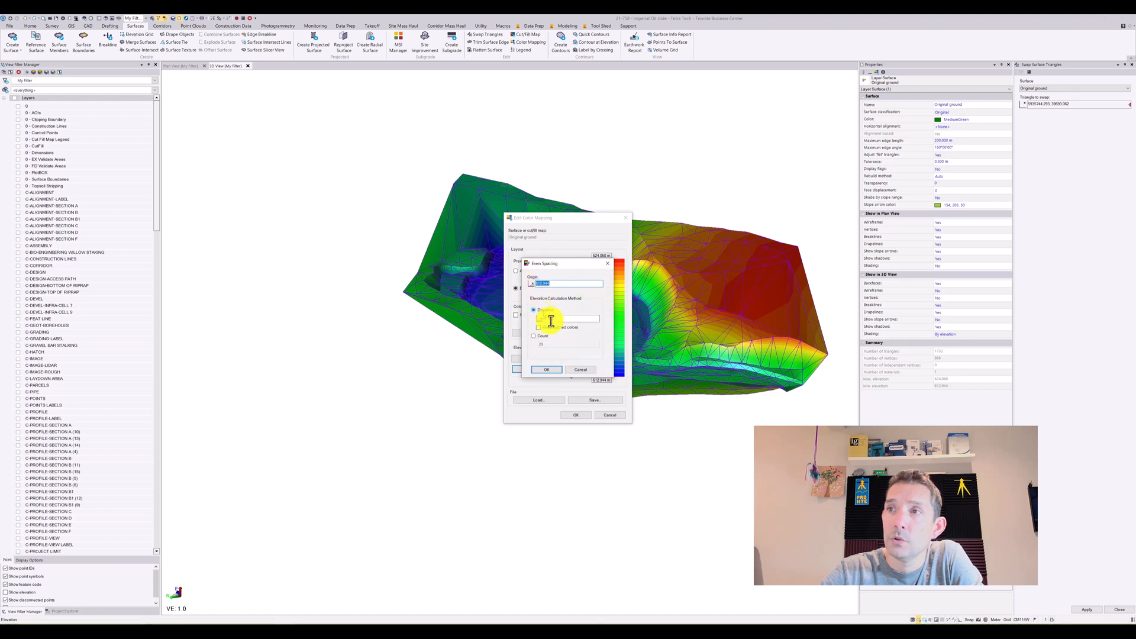
left_click(534, 310)
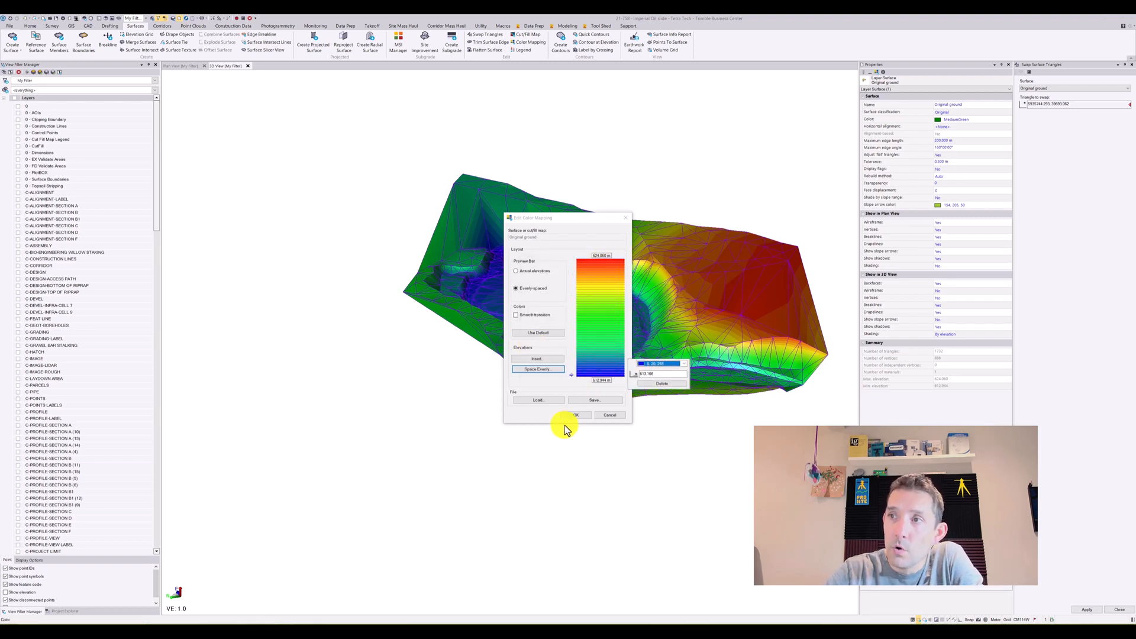
left_click(576, 414)
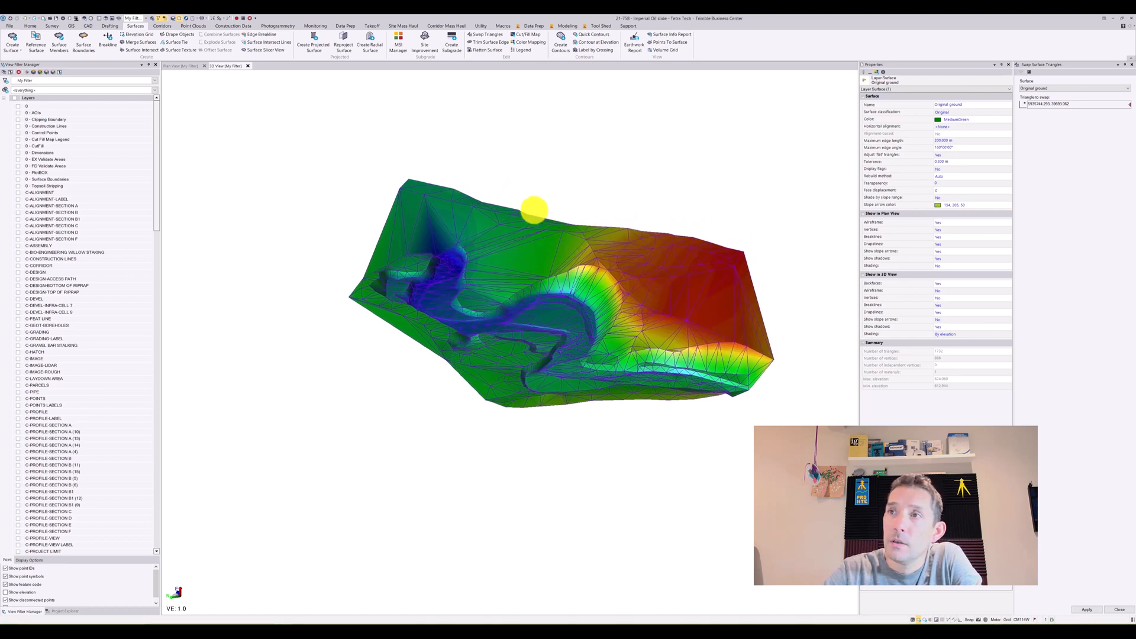
left_click_drag(533, 210, 607, 264)
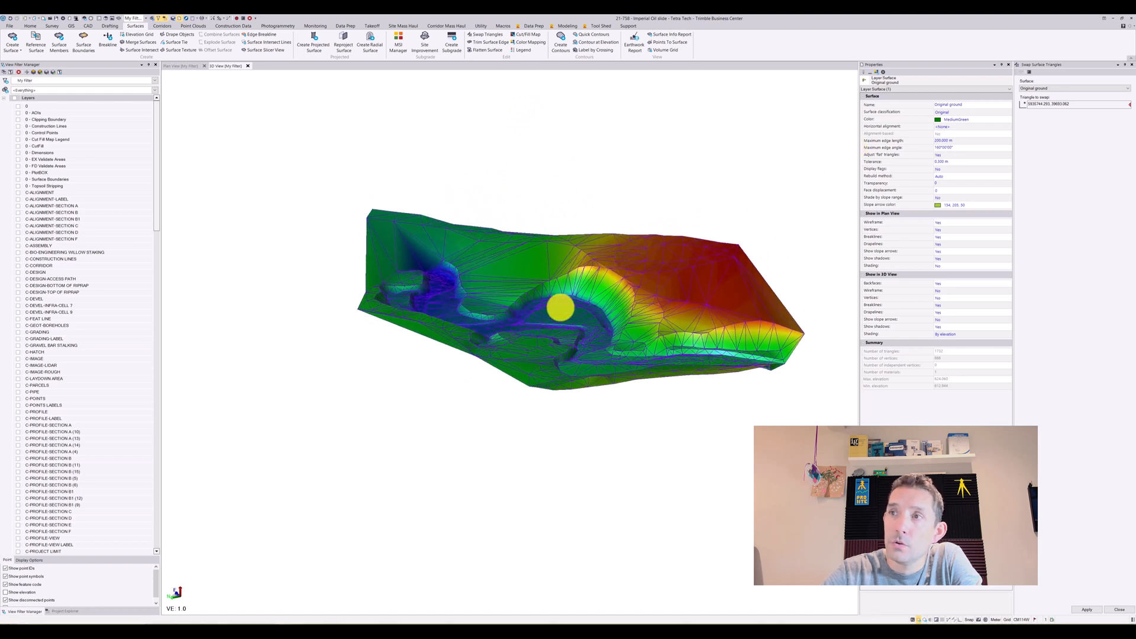
mouse_move(731, 100)
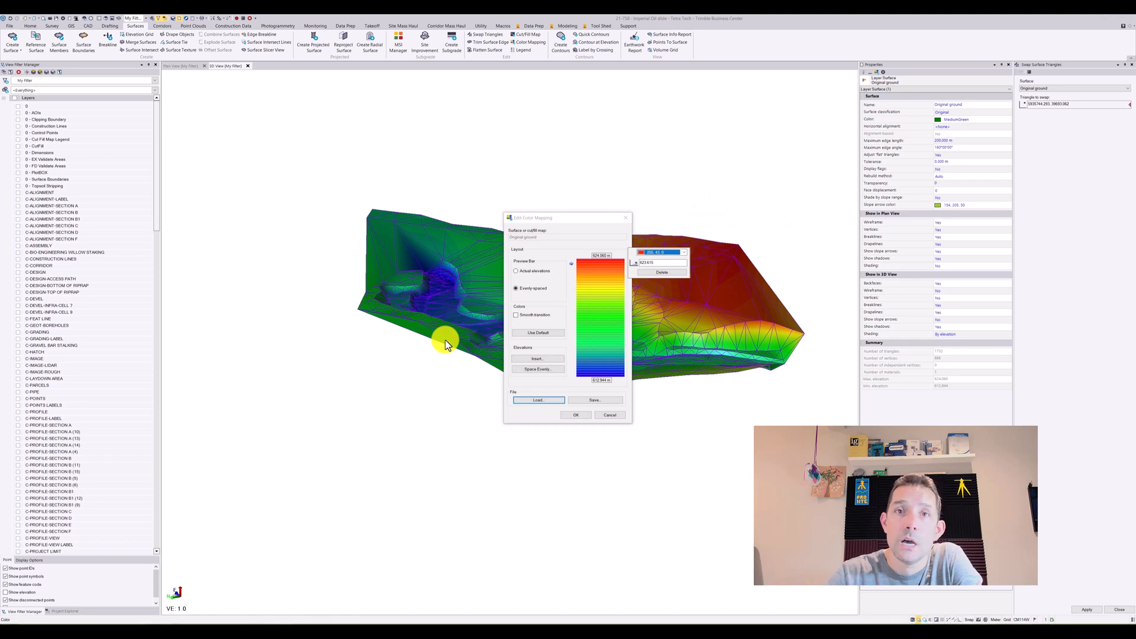
left_click(576, 414)
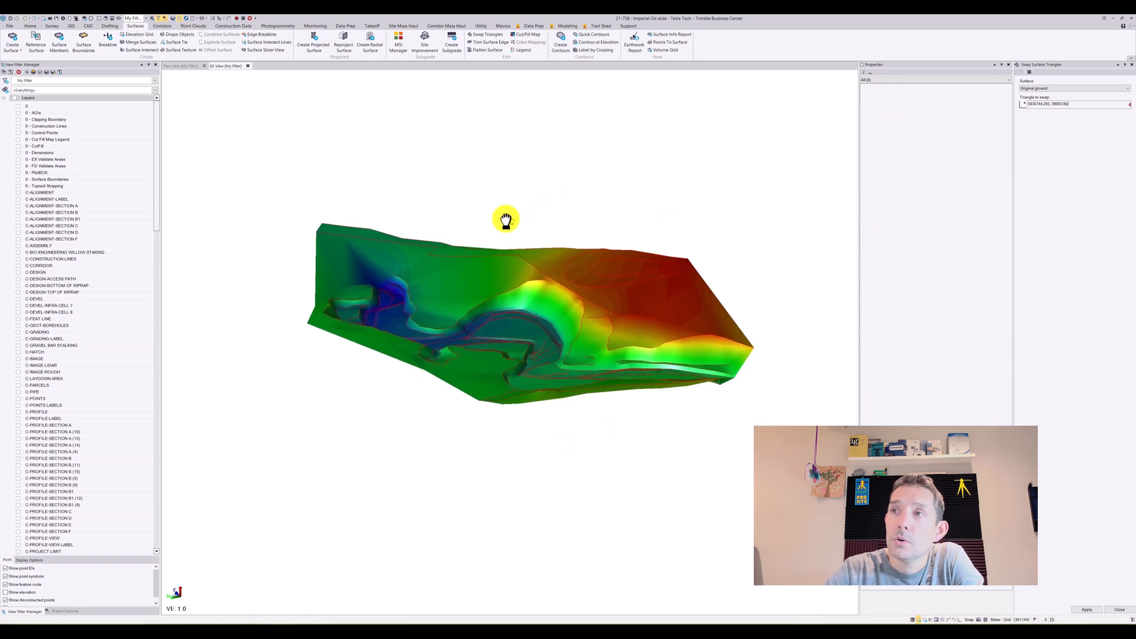
left_click_drag(505, 219, 499, 222)
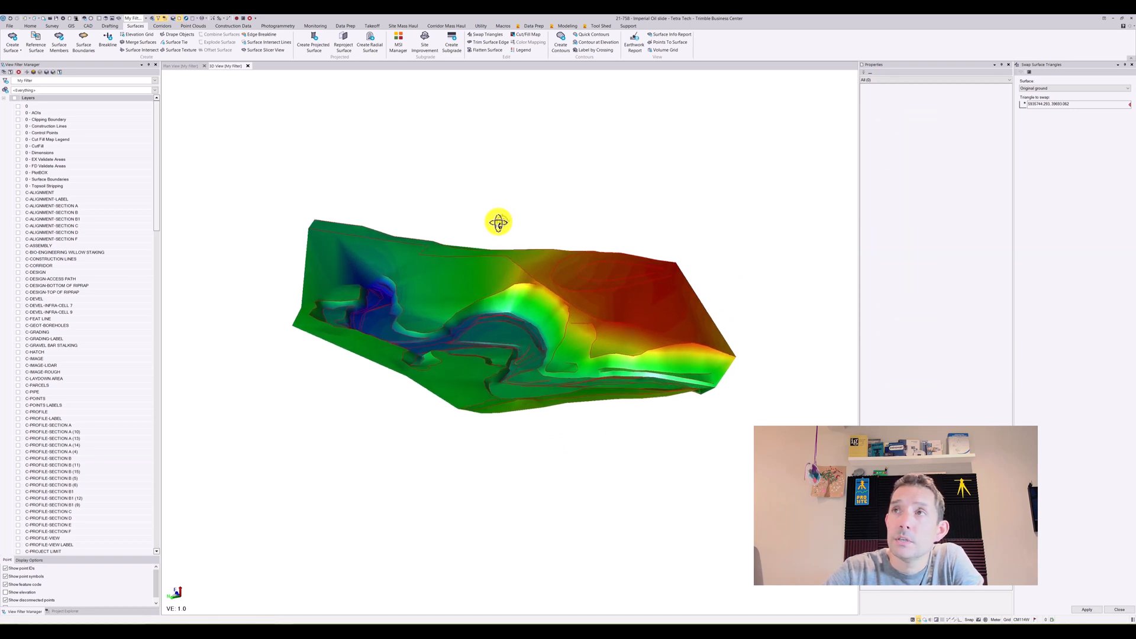
left_click_drag(498, 221, 388, 308)
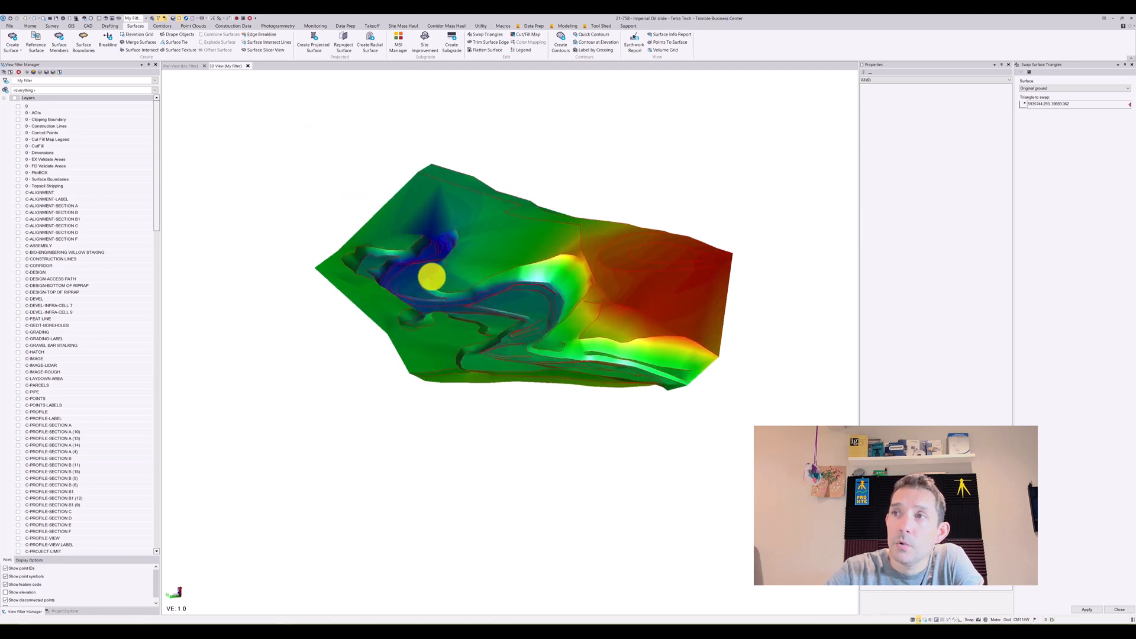
left_click(180, 66)
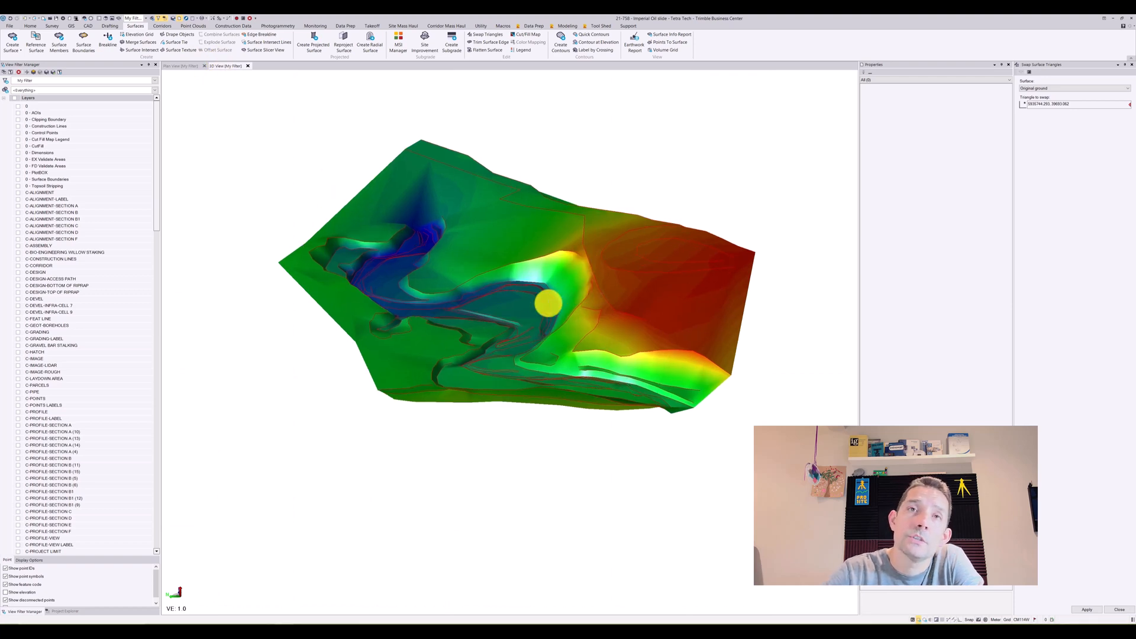
mouse_move(548, 304)
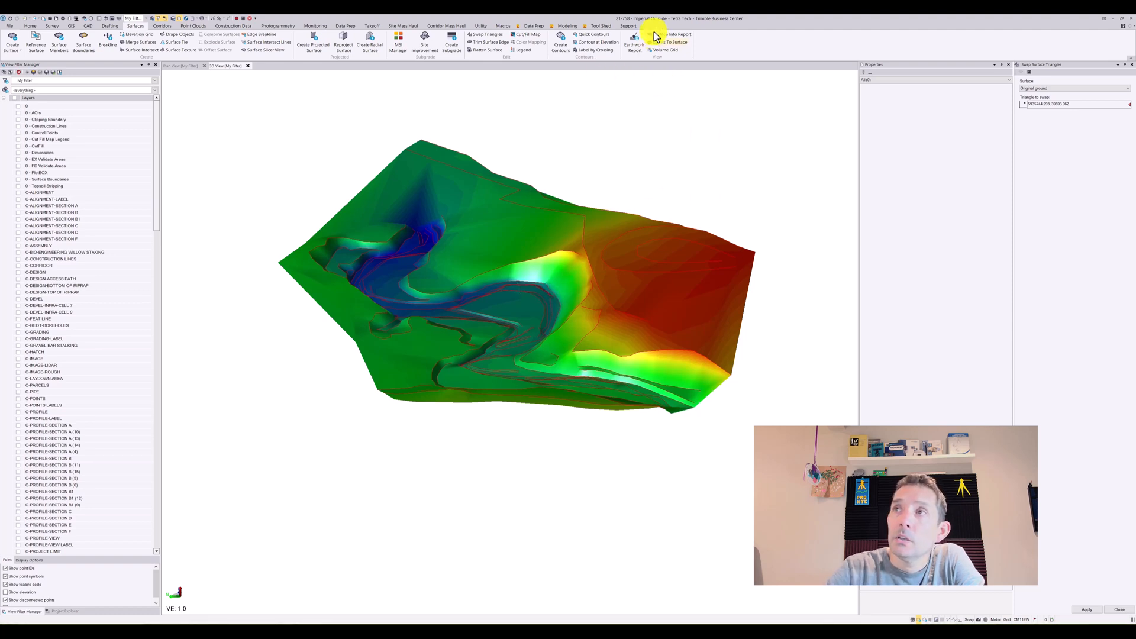
- Generate the Surface Information Report listing vertices, limits and surface areas
left_click(670, 35)
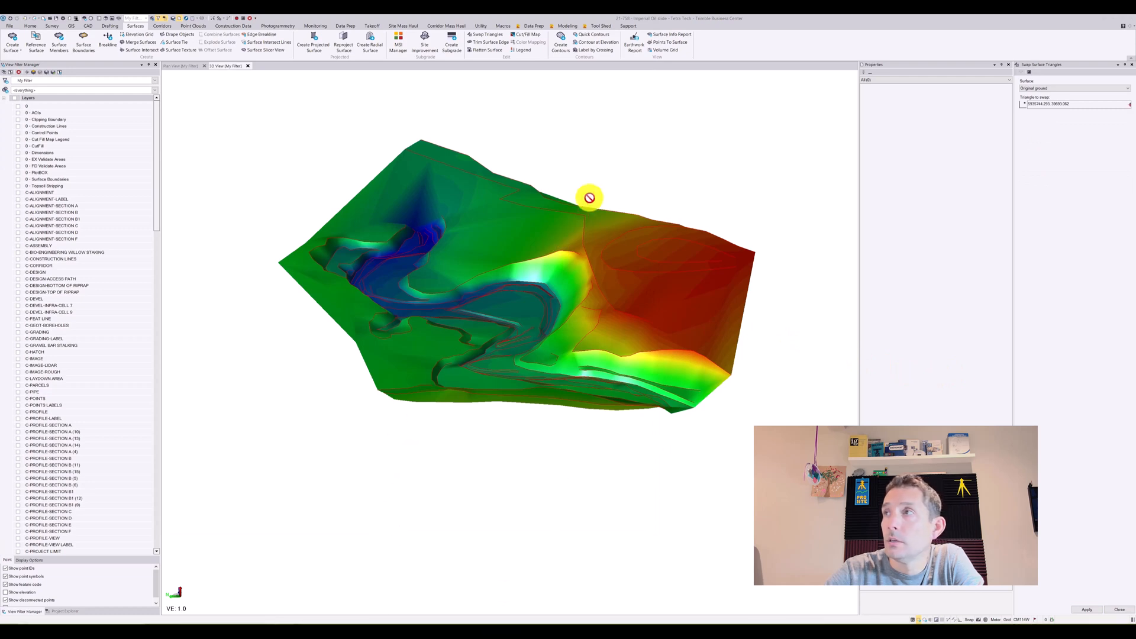
mouse_move(292, 625)
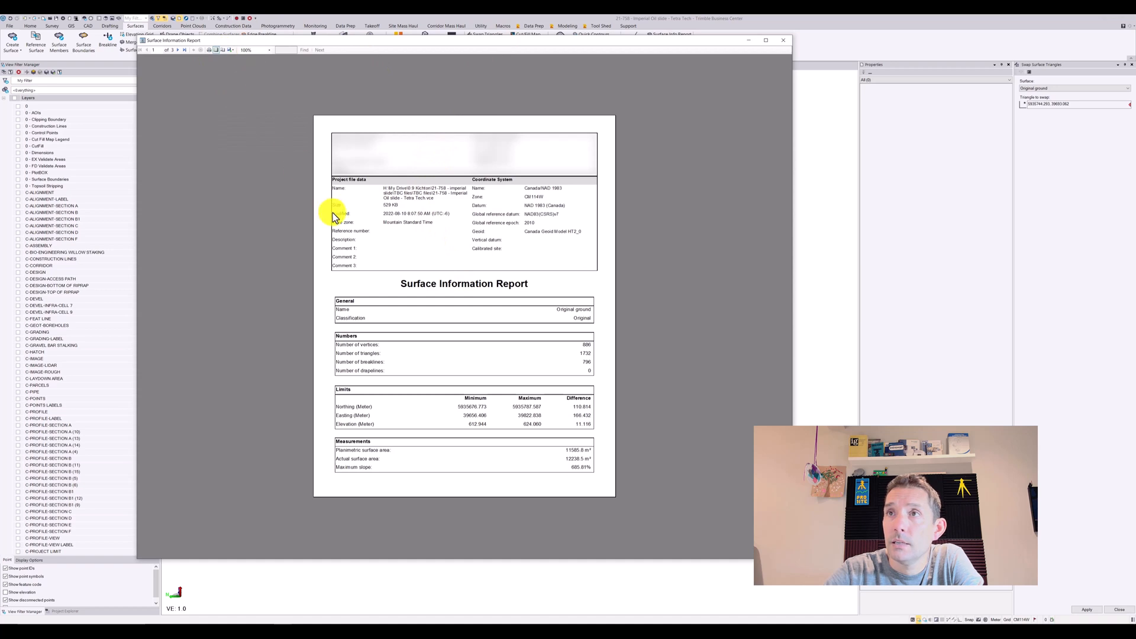
mouse_move(222, 160)
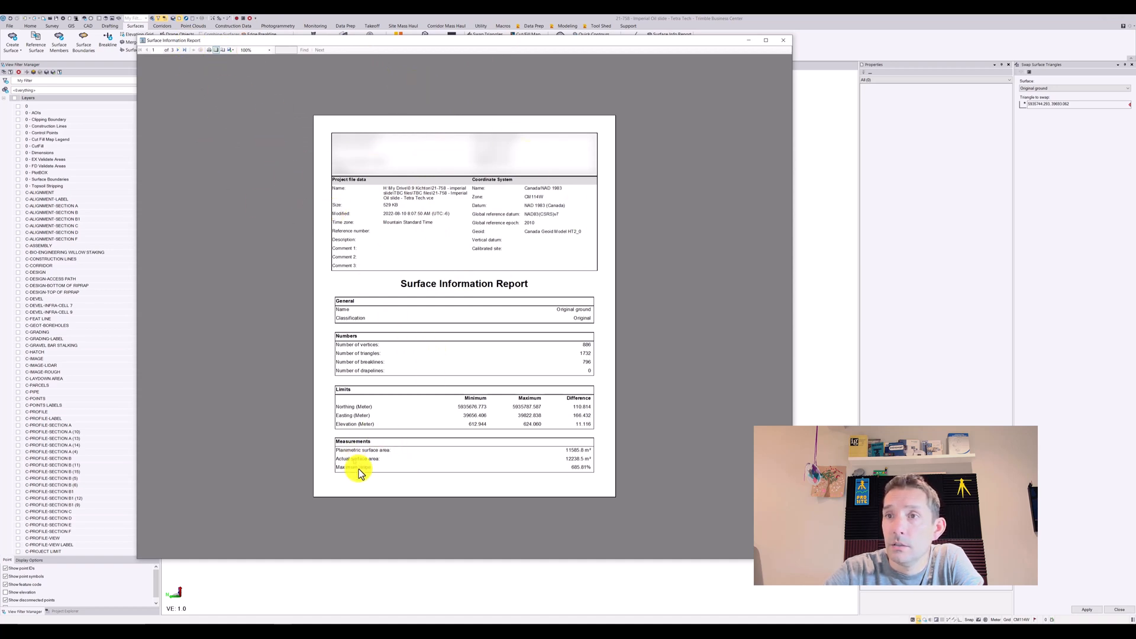
mouse_move(436, 462)
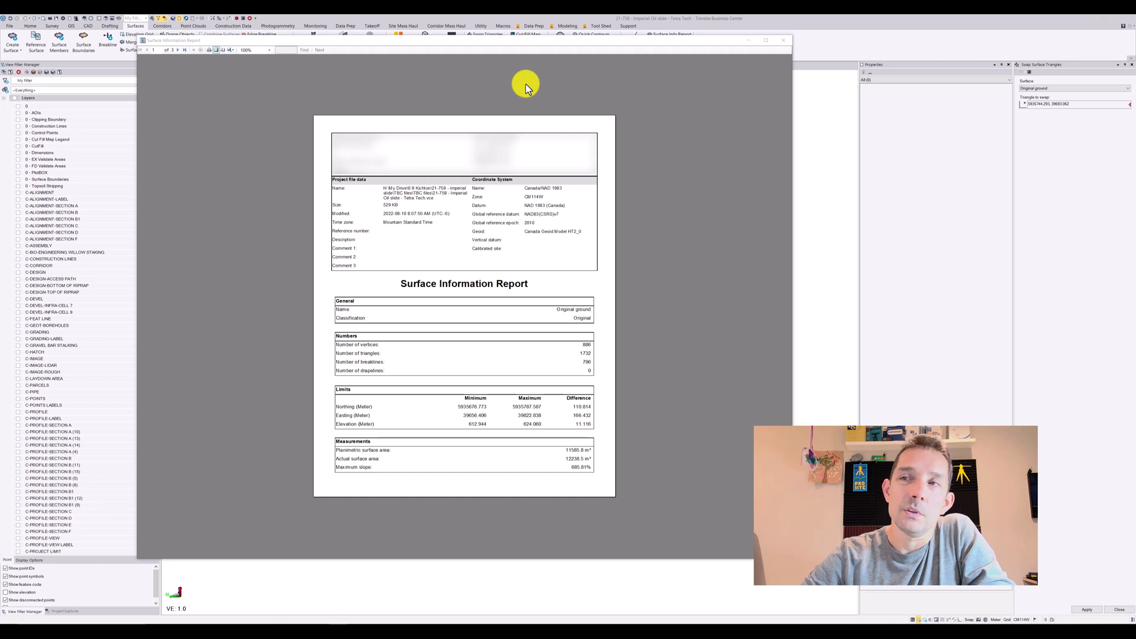
mouse_move(516, 102)
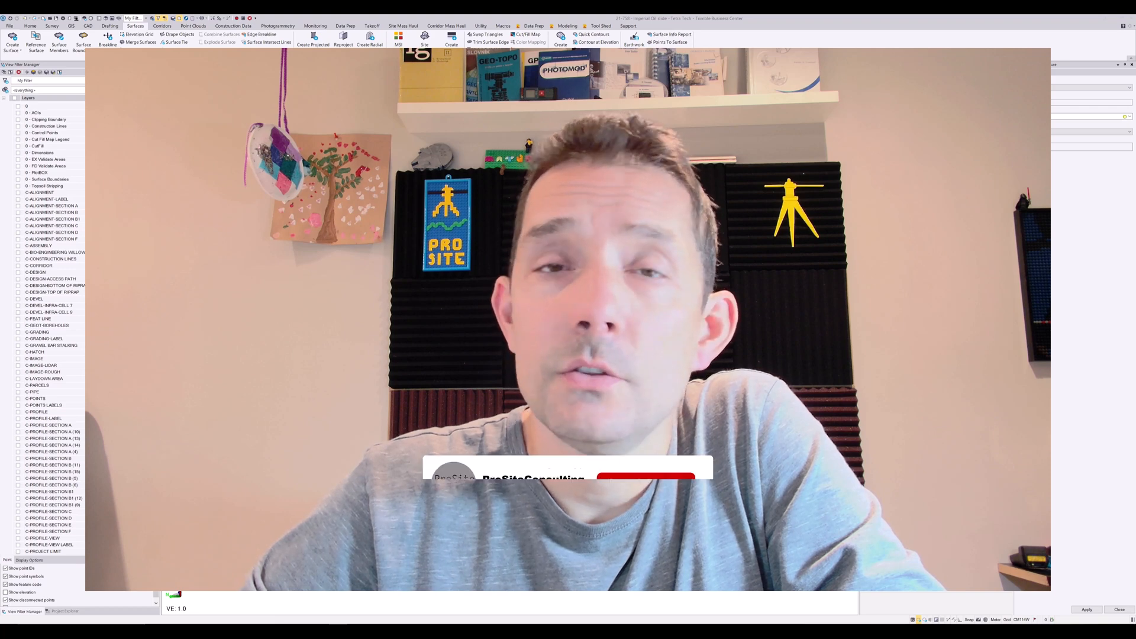
left_click(645, 430)
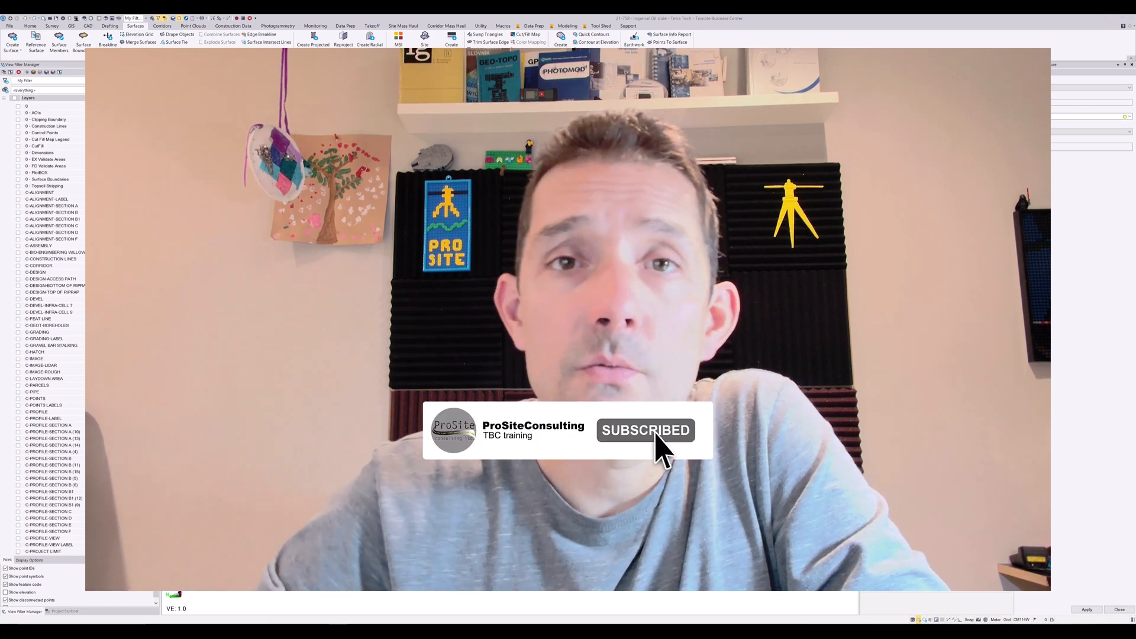